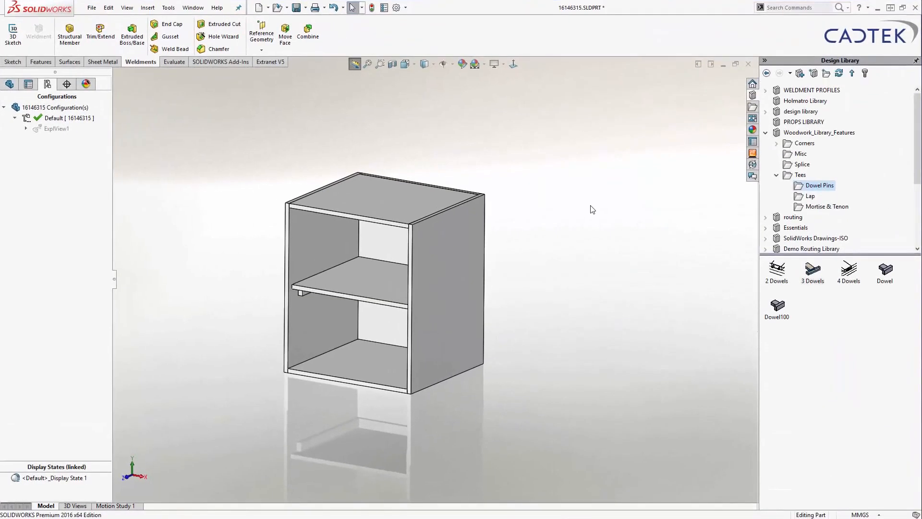
- Update the weldment Cut list in the FeatureManager so the bodies group into nine Cut-List-Item folders
left_click(9, 84)
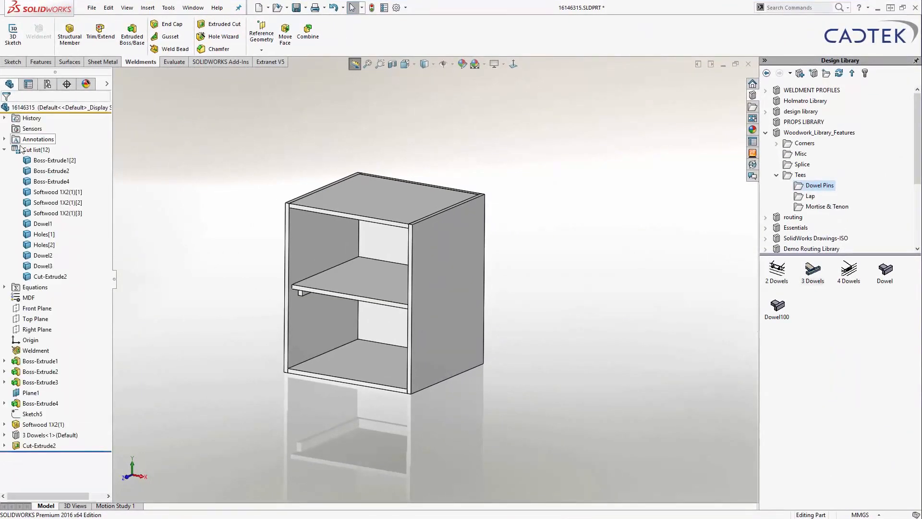
left_click(37, 150)
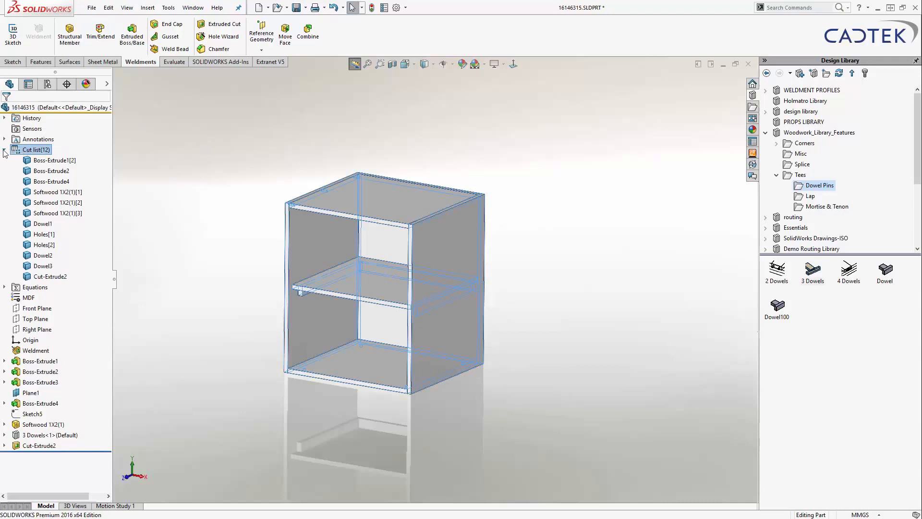
right_click(37, 150)
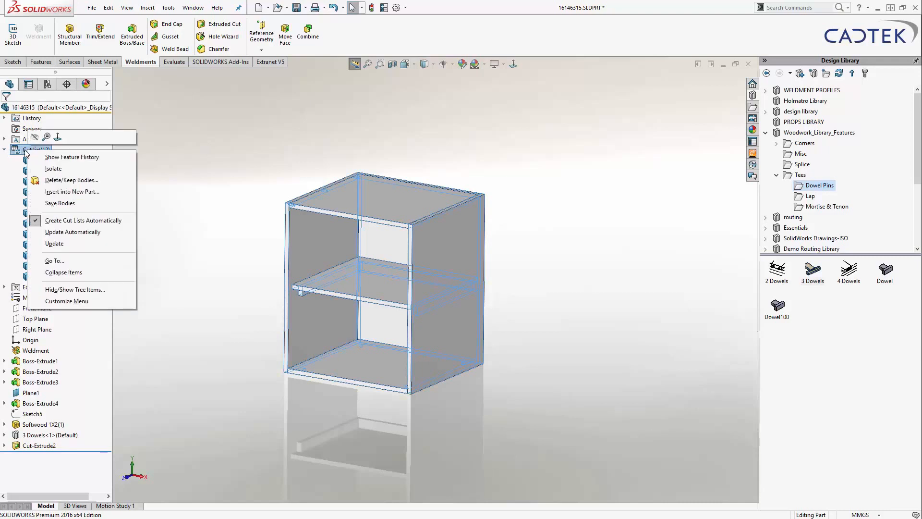
left_click(54, 243)
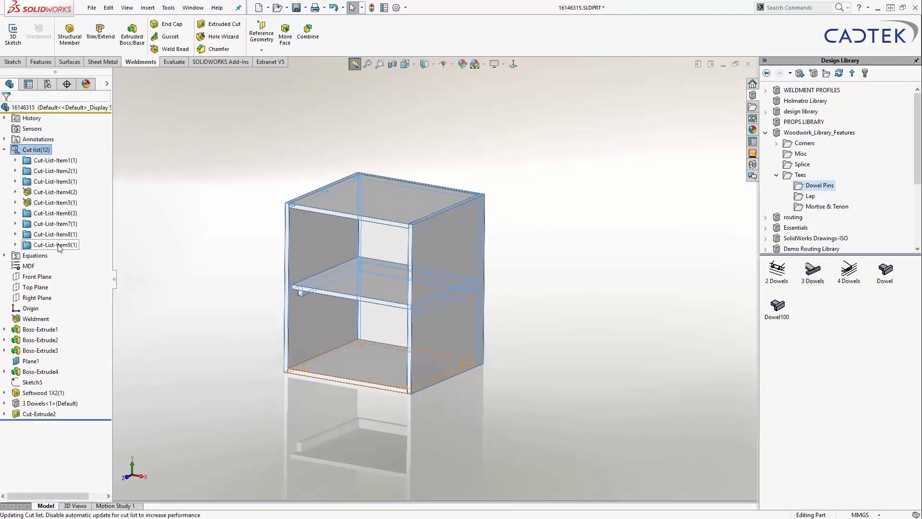
right_click(39, 149)
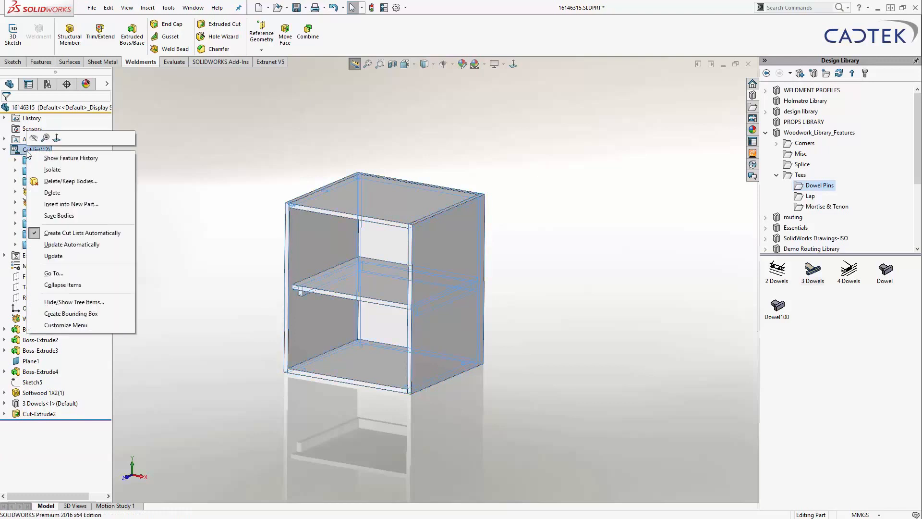
mouse_move(71, 313)
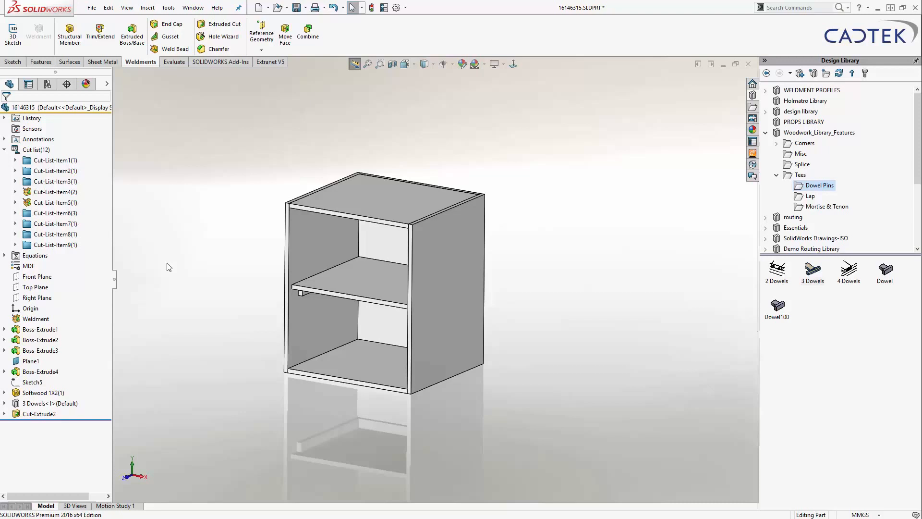
- Start a new A3 drawing of the cabinet and add an isometric view shown in its exploded state
left_click(261, 7)
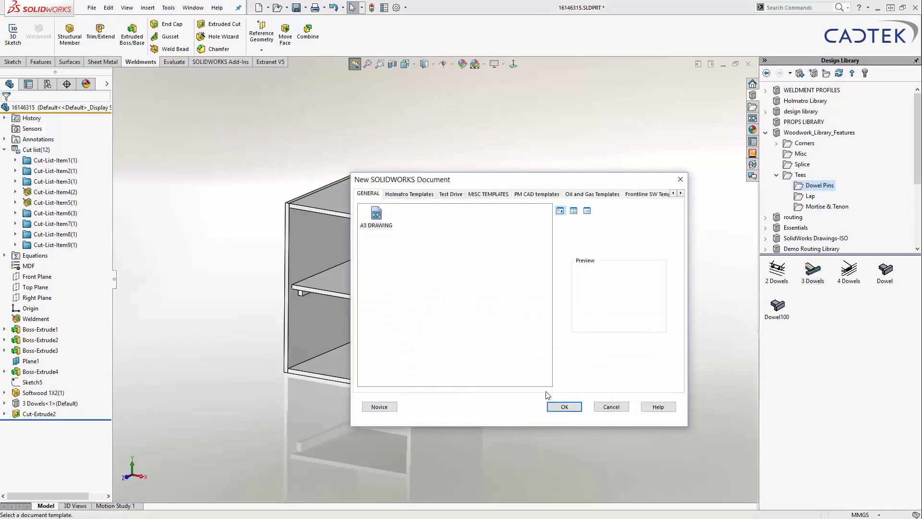
left_click(564, 406)
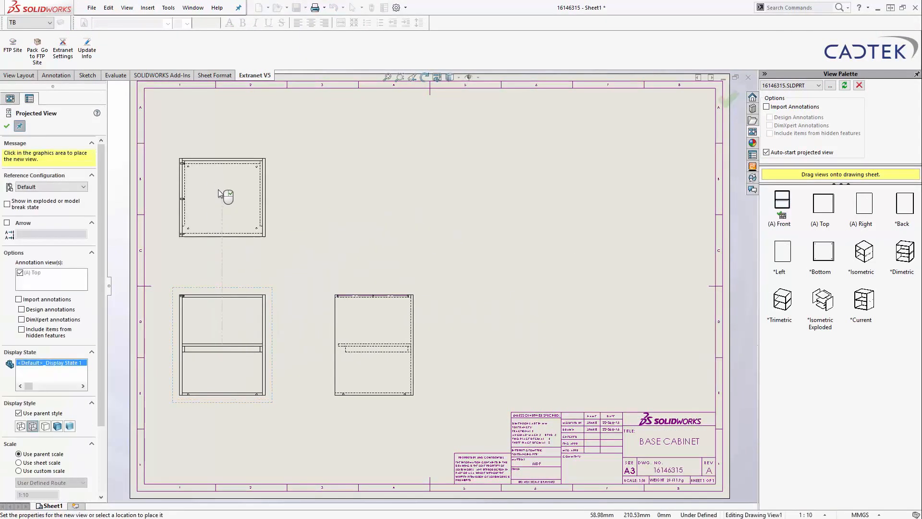
left_click(559, 197)
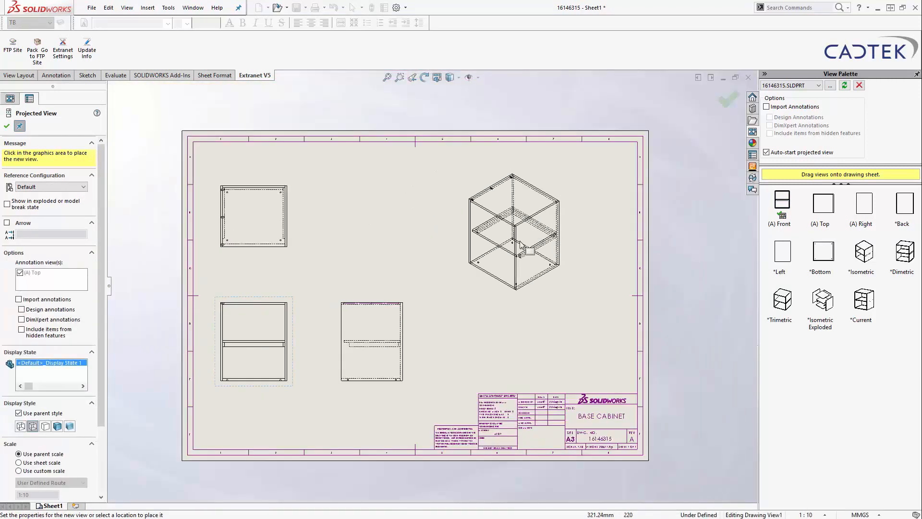
left_click(513, 233)
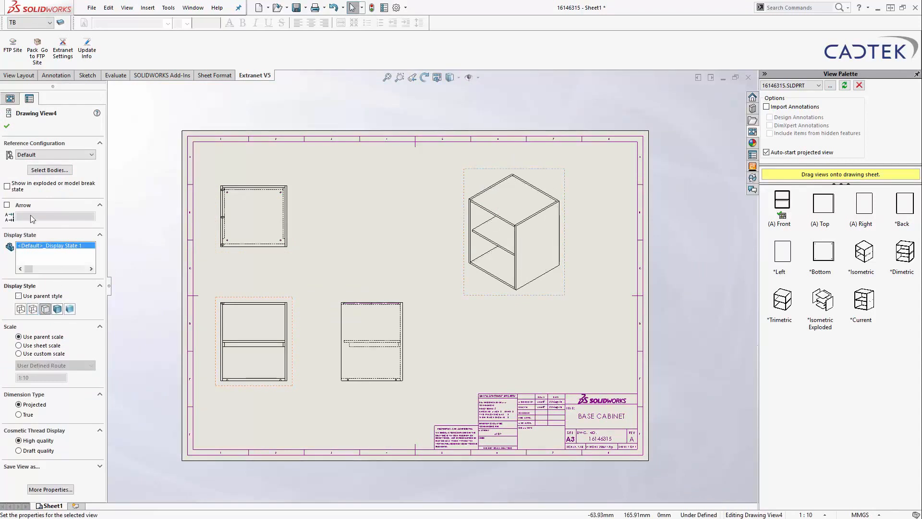
left_click(7, 185)
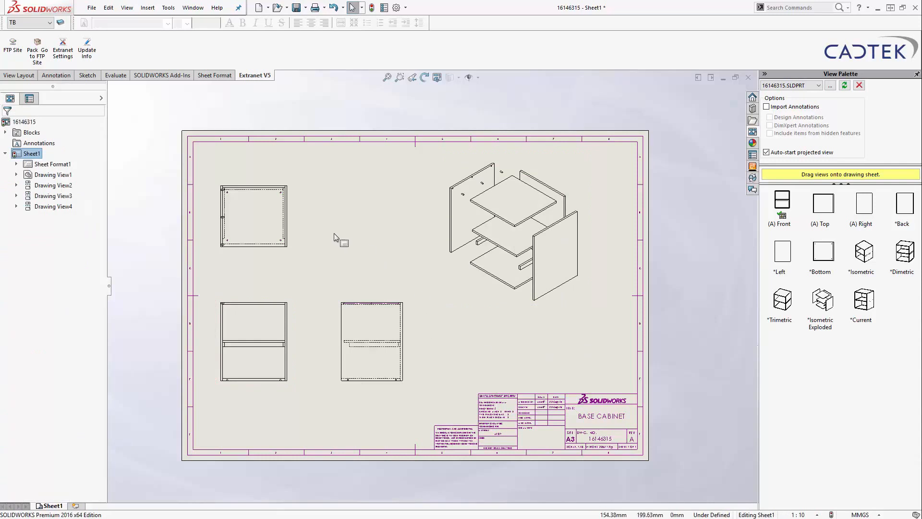
- Import Model Items dimensions from the entire model into all views, keeping the overall 551, 705 and 600
left_click(517, 230)
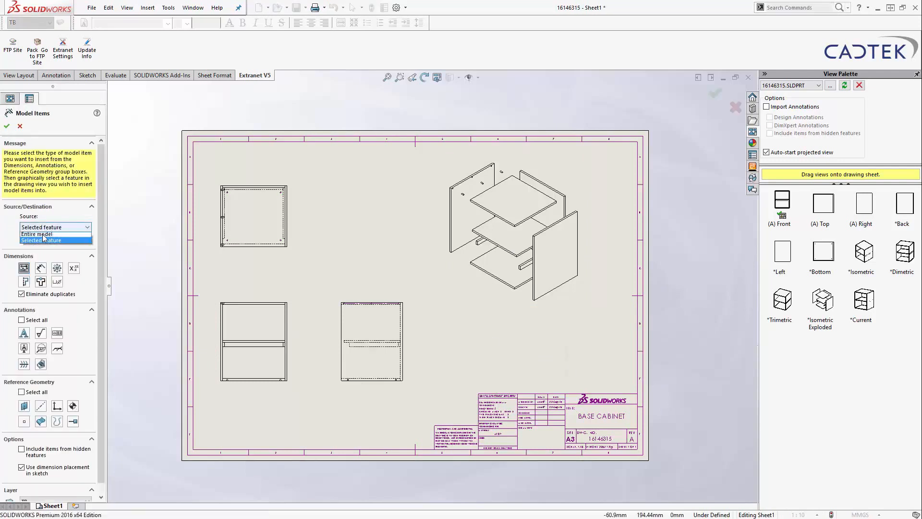
left_click(52, 234)
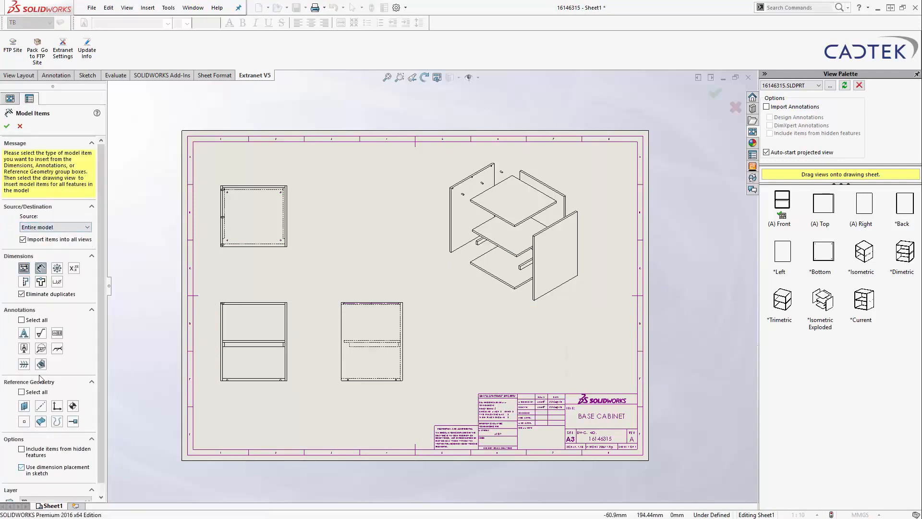
left_click(7, 126)
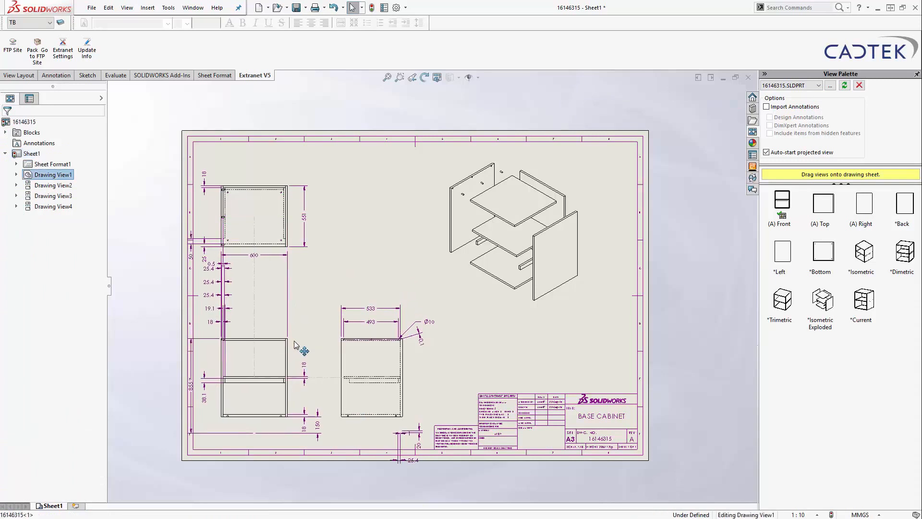
left_click(523, 368)
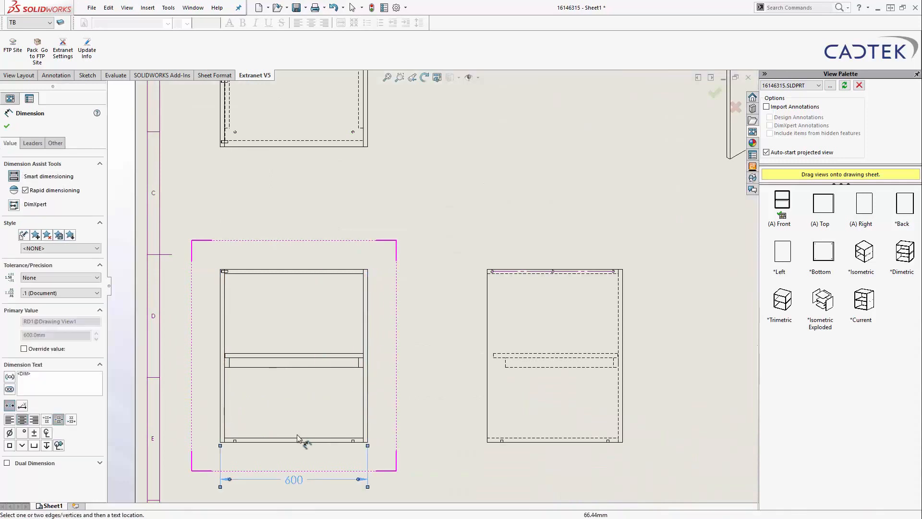
left_click(294, 268)
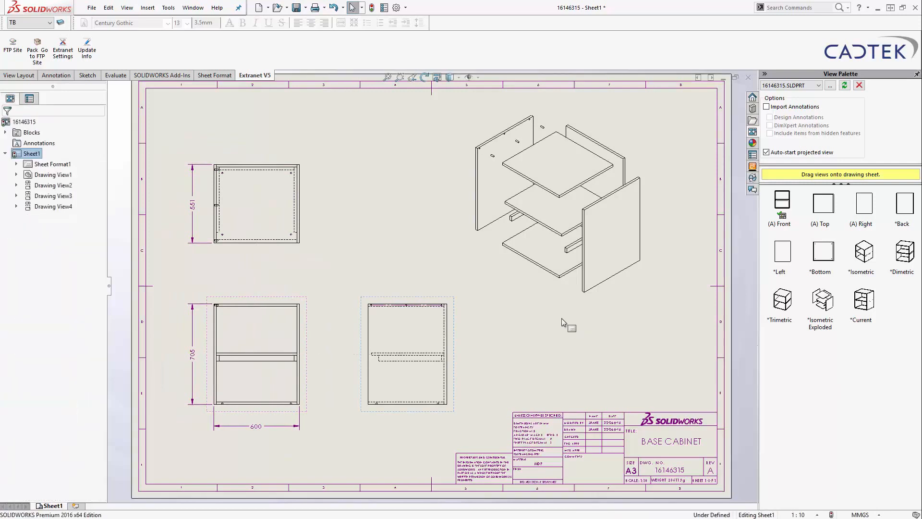
- Place the nine-item weldment cut list table with quantities and lengths above the title block
right_click(559, 205)
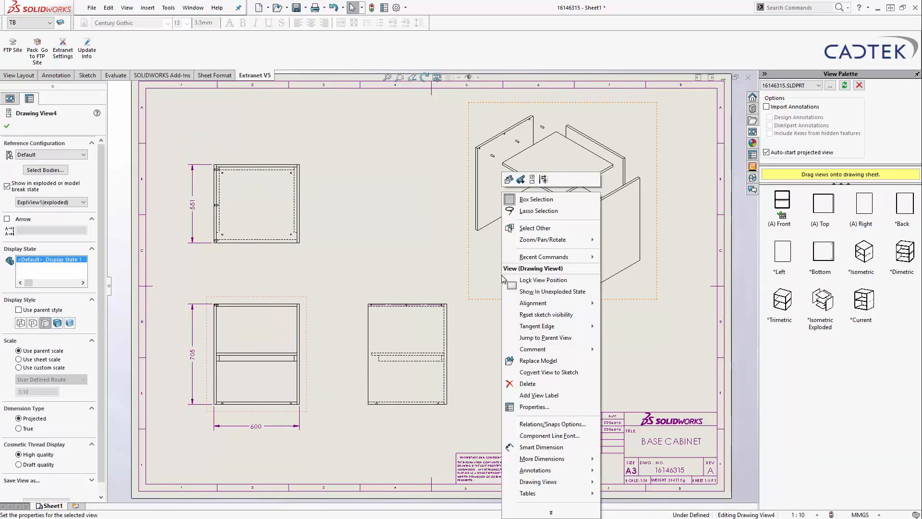
mouse_move(527, 492)
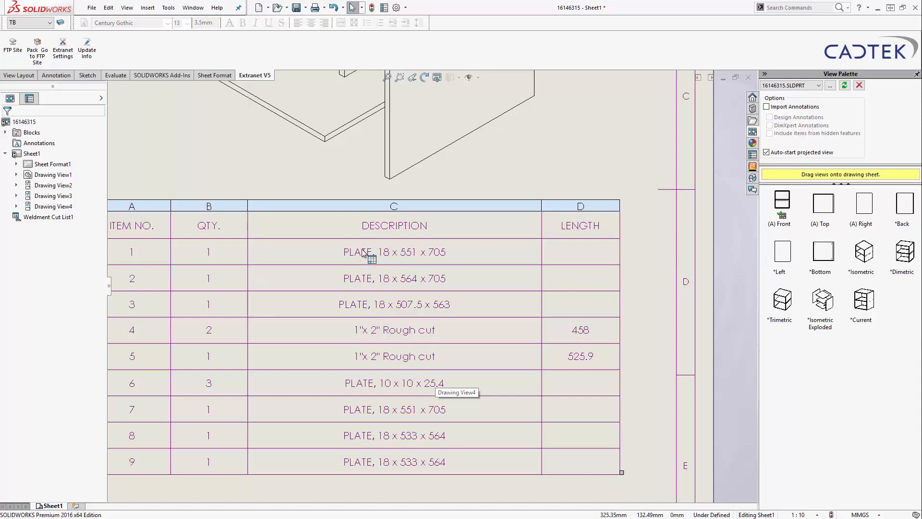
mouse_move(382, 263)
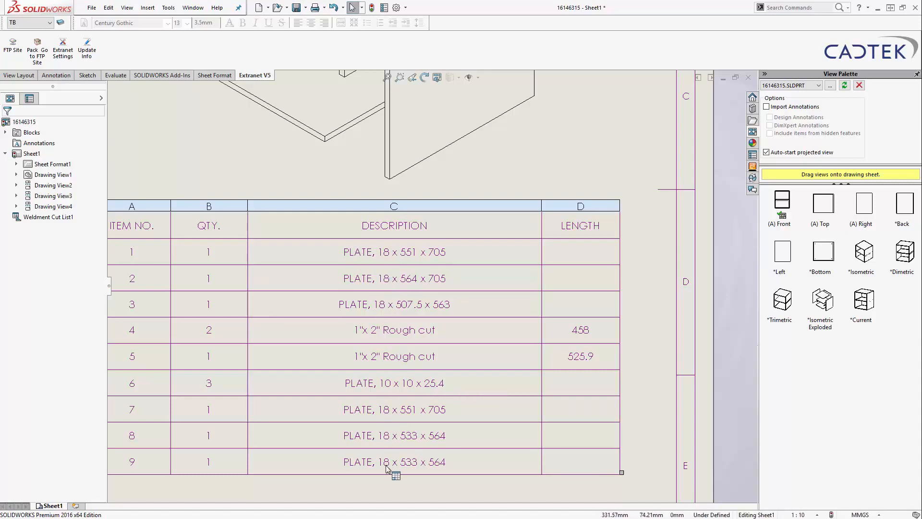
mouse_move(388, 389)
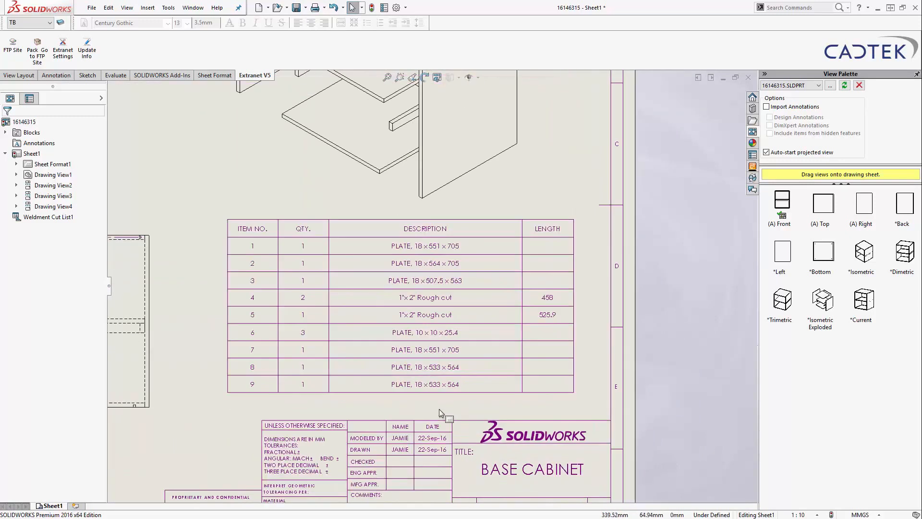
left_click(303, 333)
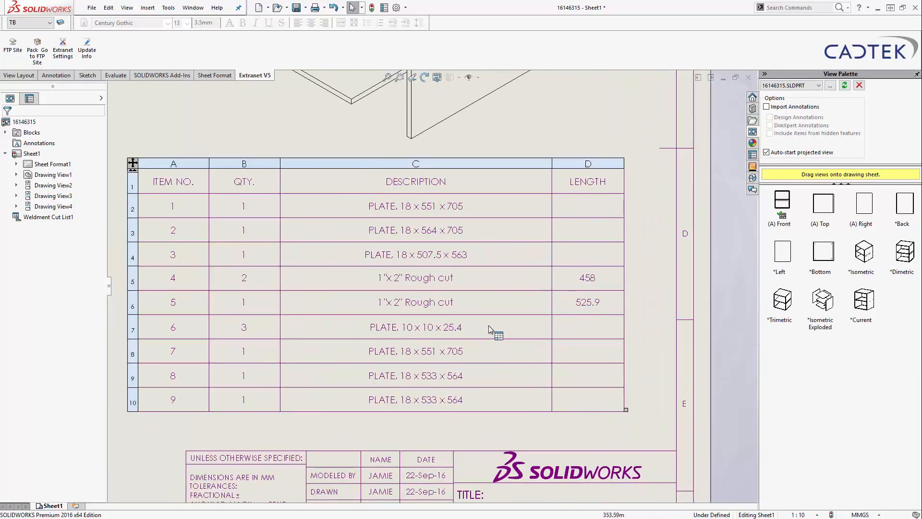
mouse_move(478, 335)
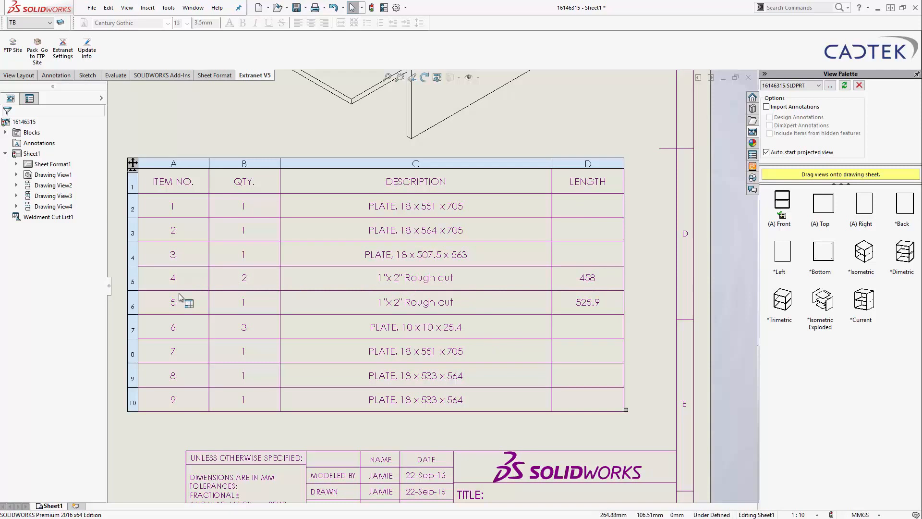
mouse_move(246, 288)
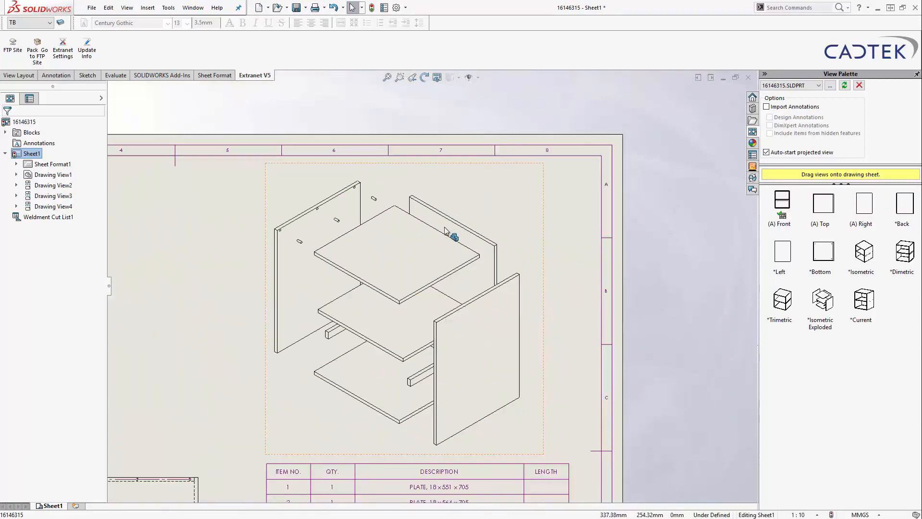
- Auto Balloon the exploded isometric view, adding balloons for the dowel and middle shelf to number items 1-9
left_click(55, 75)
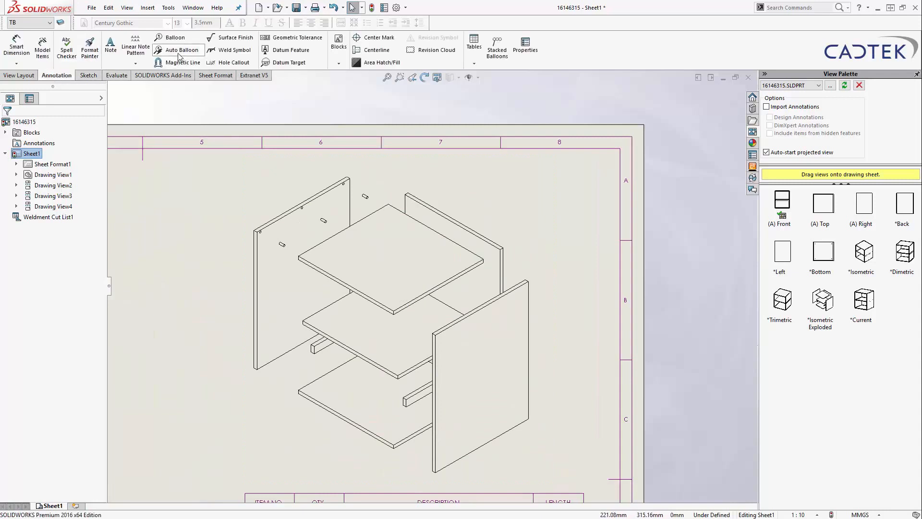
left_click(174, 37)
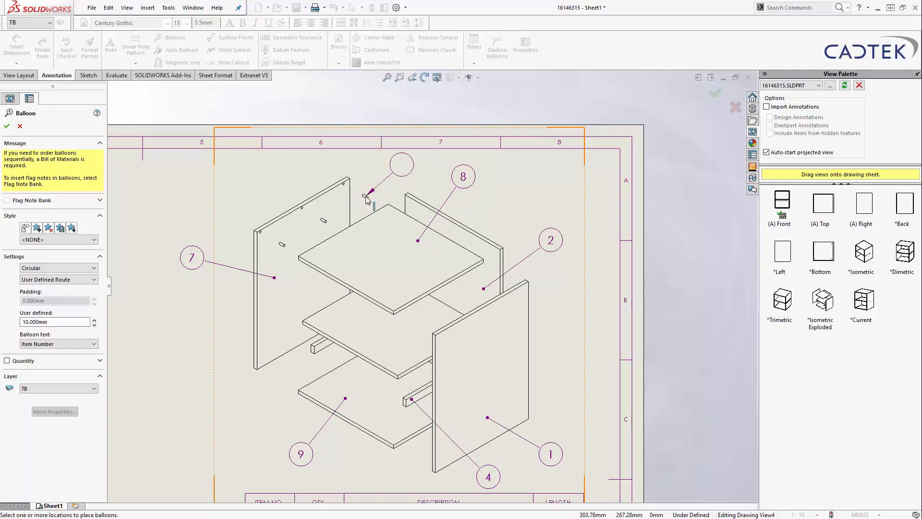
left_click(365, 196)
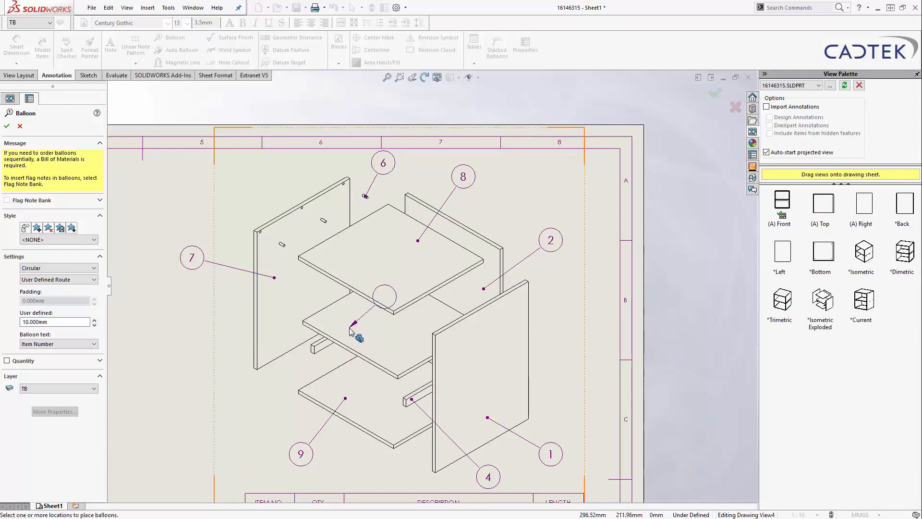
left_click(207, 335)
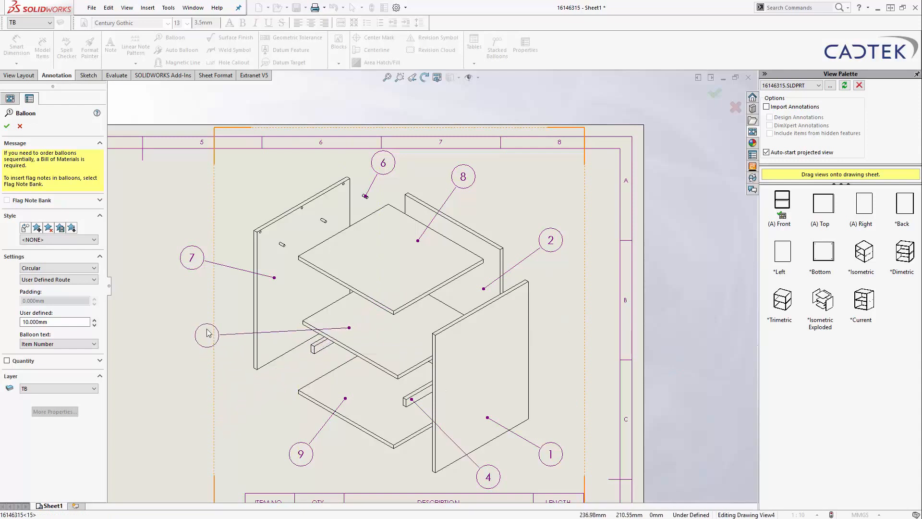
left_click(6, 126)
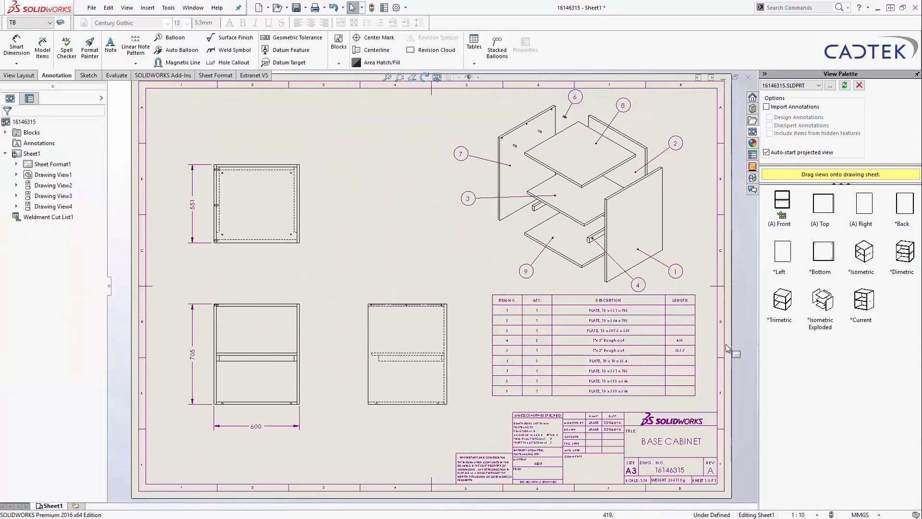
mouse_move(745, 354)
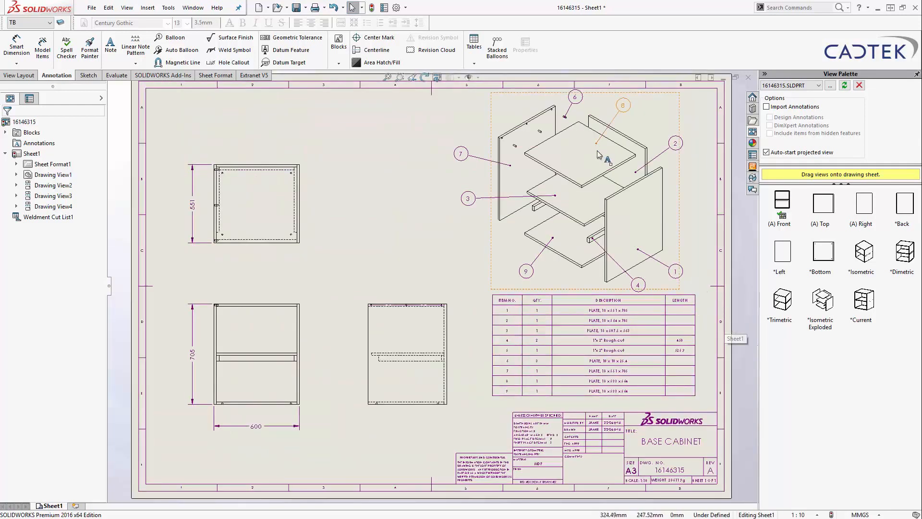
mouse_move(573, 160)
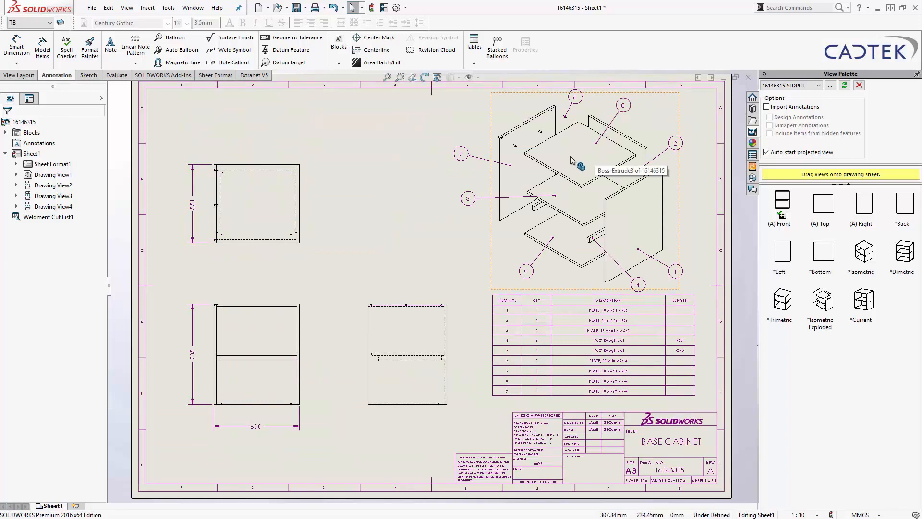
mouse_move(577, 160)
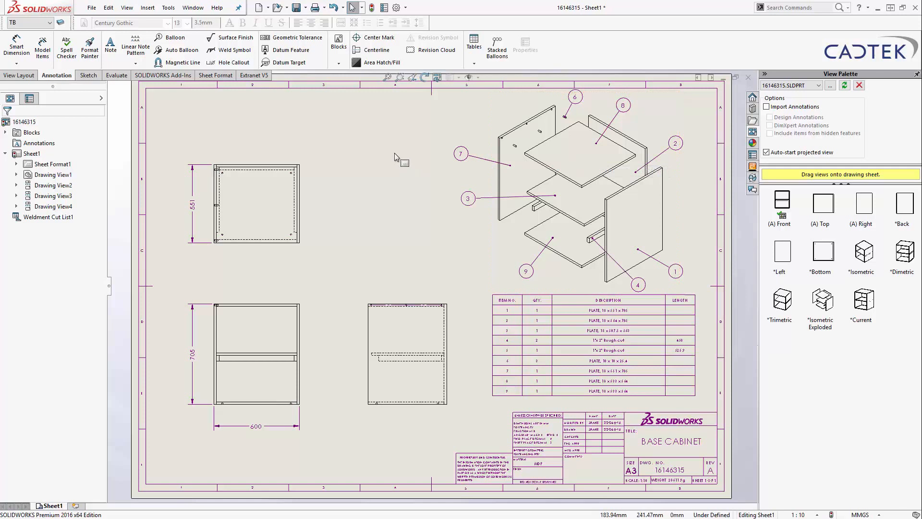
mouse_move(405, 154)
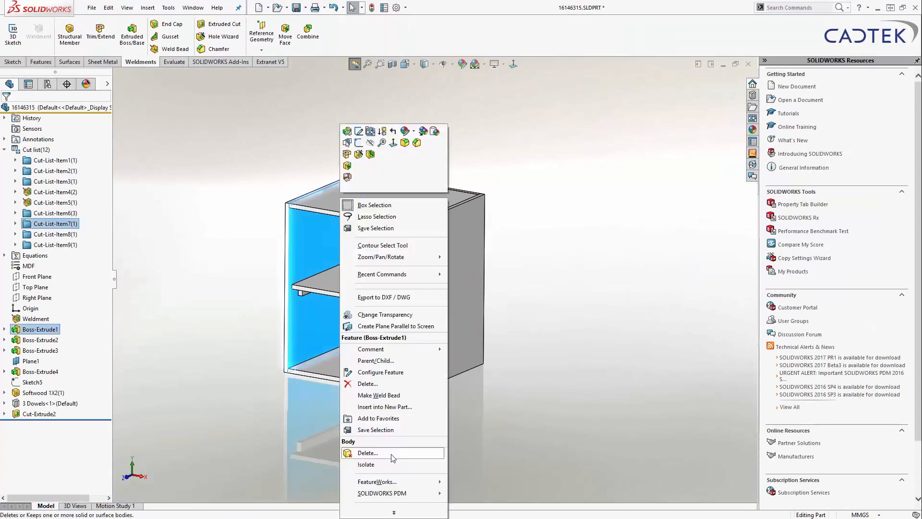
- Isolate one side panel body in the cabinet part, then exit Isolate to show the whole cabinet
left_click(366, 465)
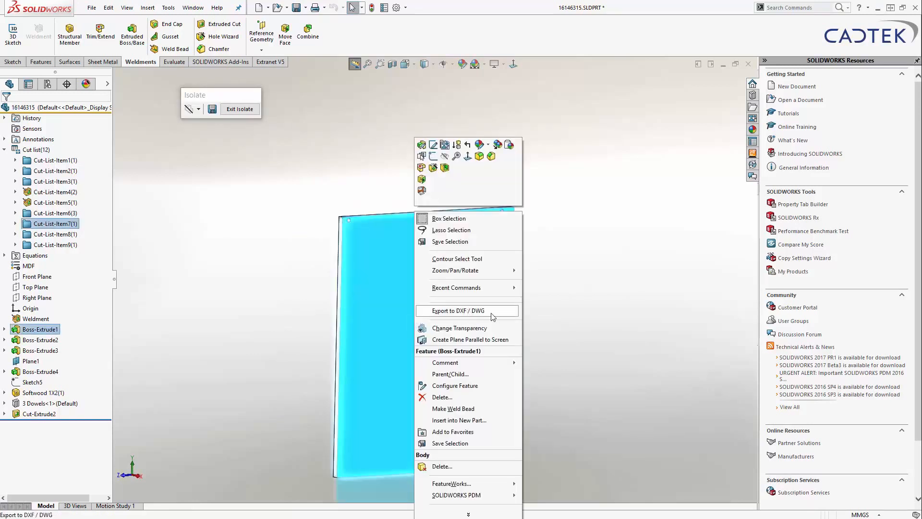
mouse_move(475, 316)
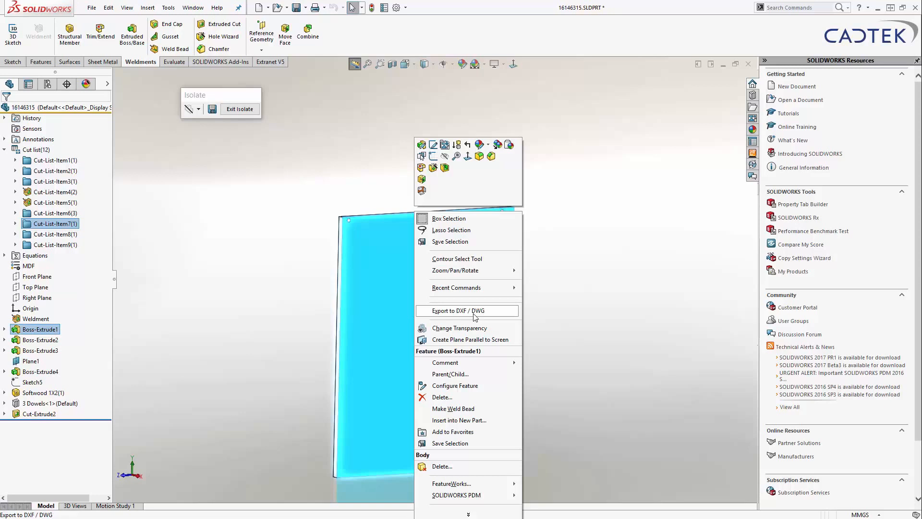
mouse_move(470, 310)
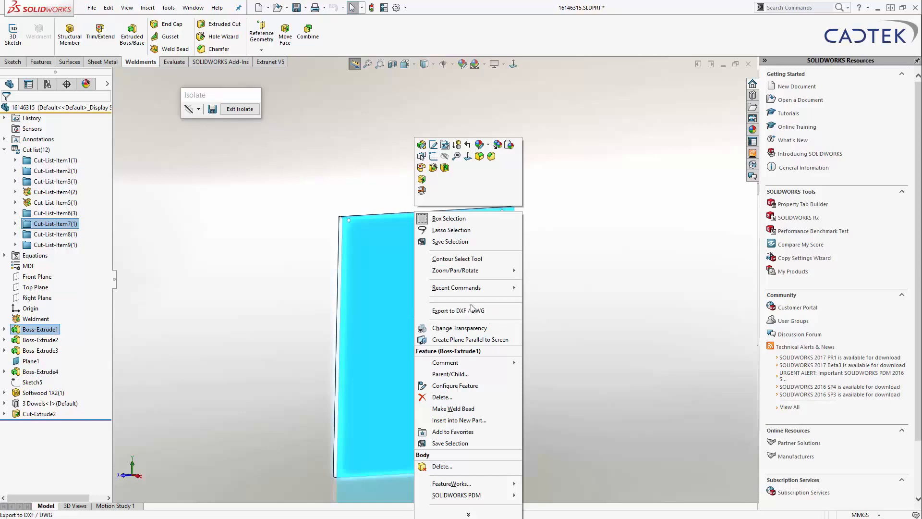
mouse_move(459, 310)
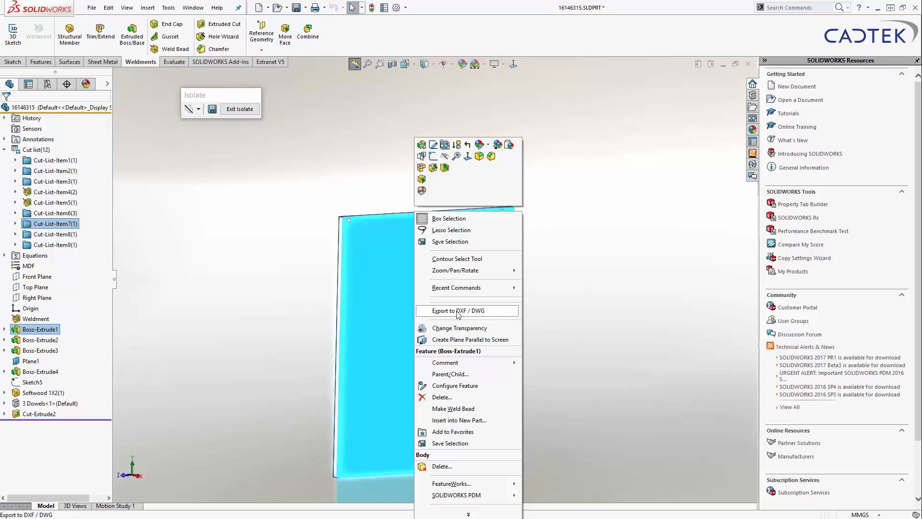
mouse_move(494, 318)
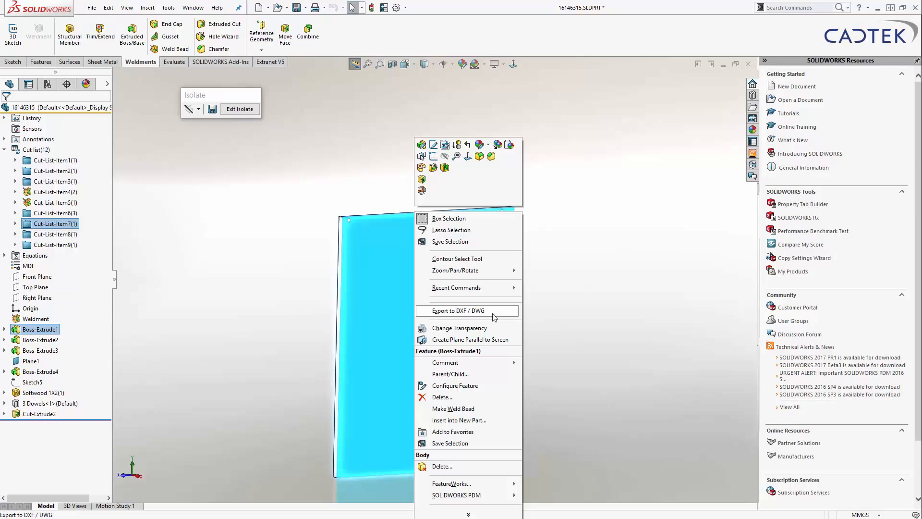
mouse_move(477, 310)
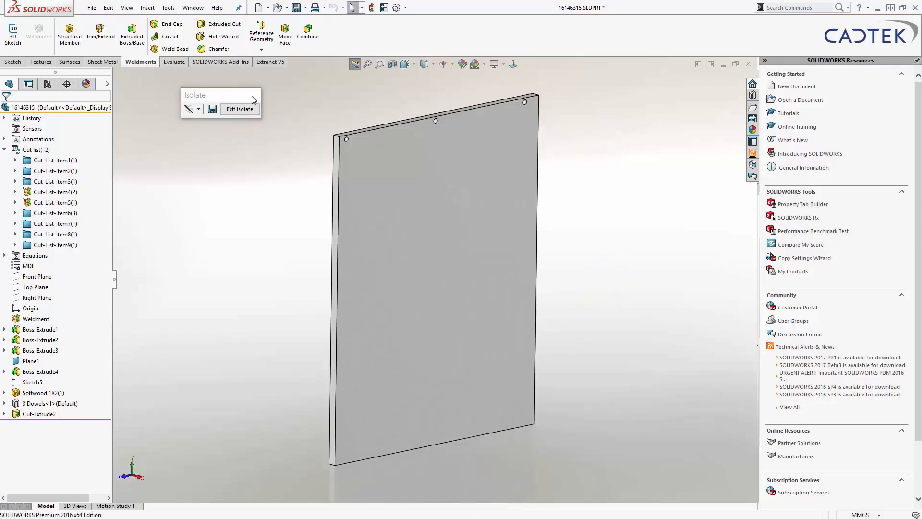
left_click(240, 108)
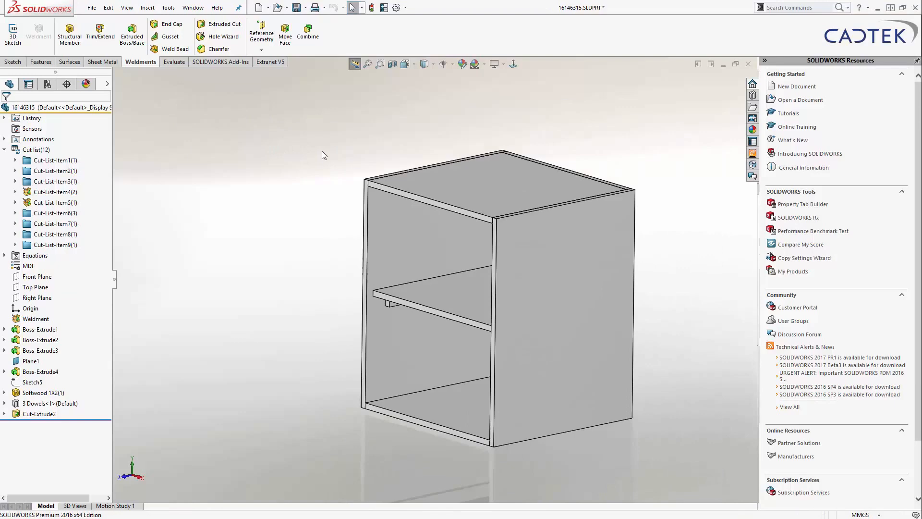